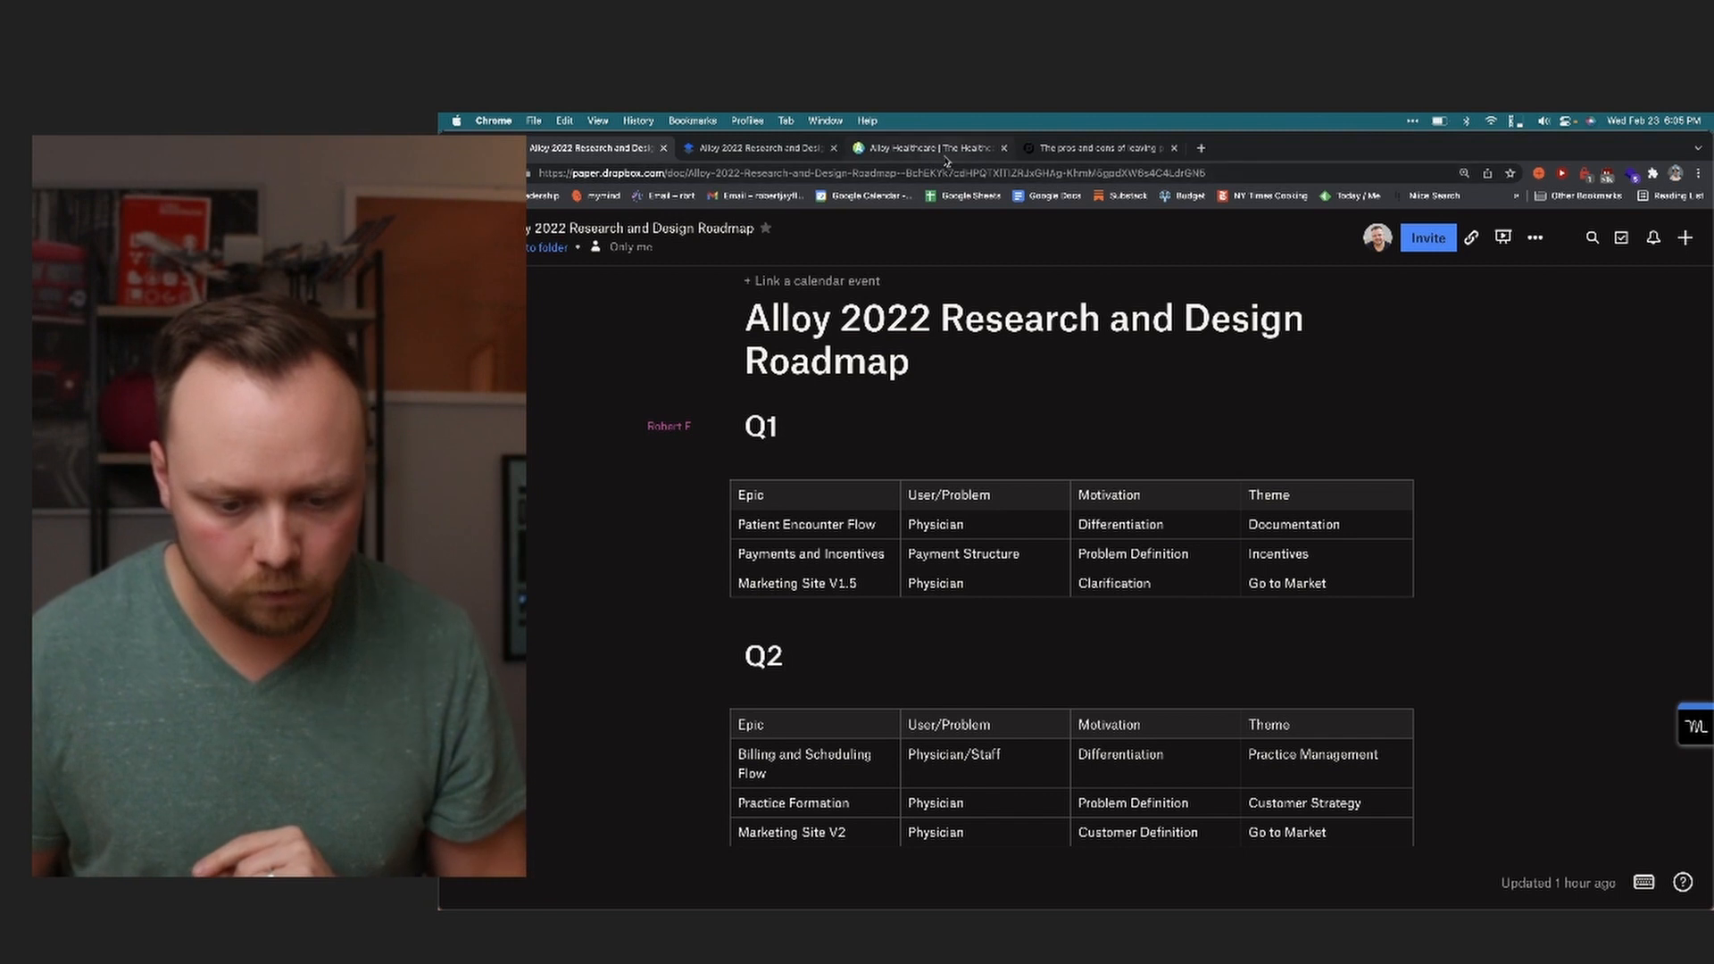
- Switch from the Paper roadmap to the Alloy Healthcare marketing site
click(935, 146)
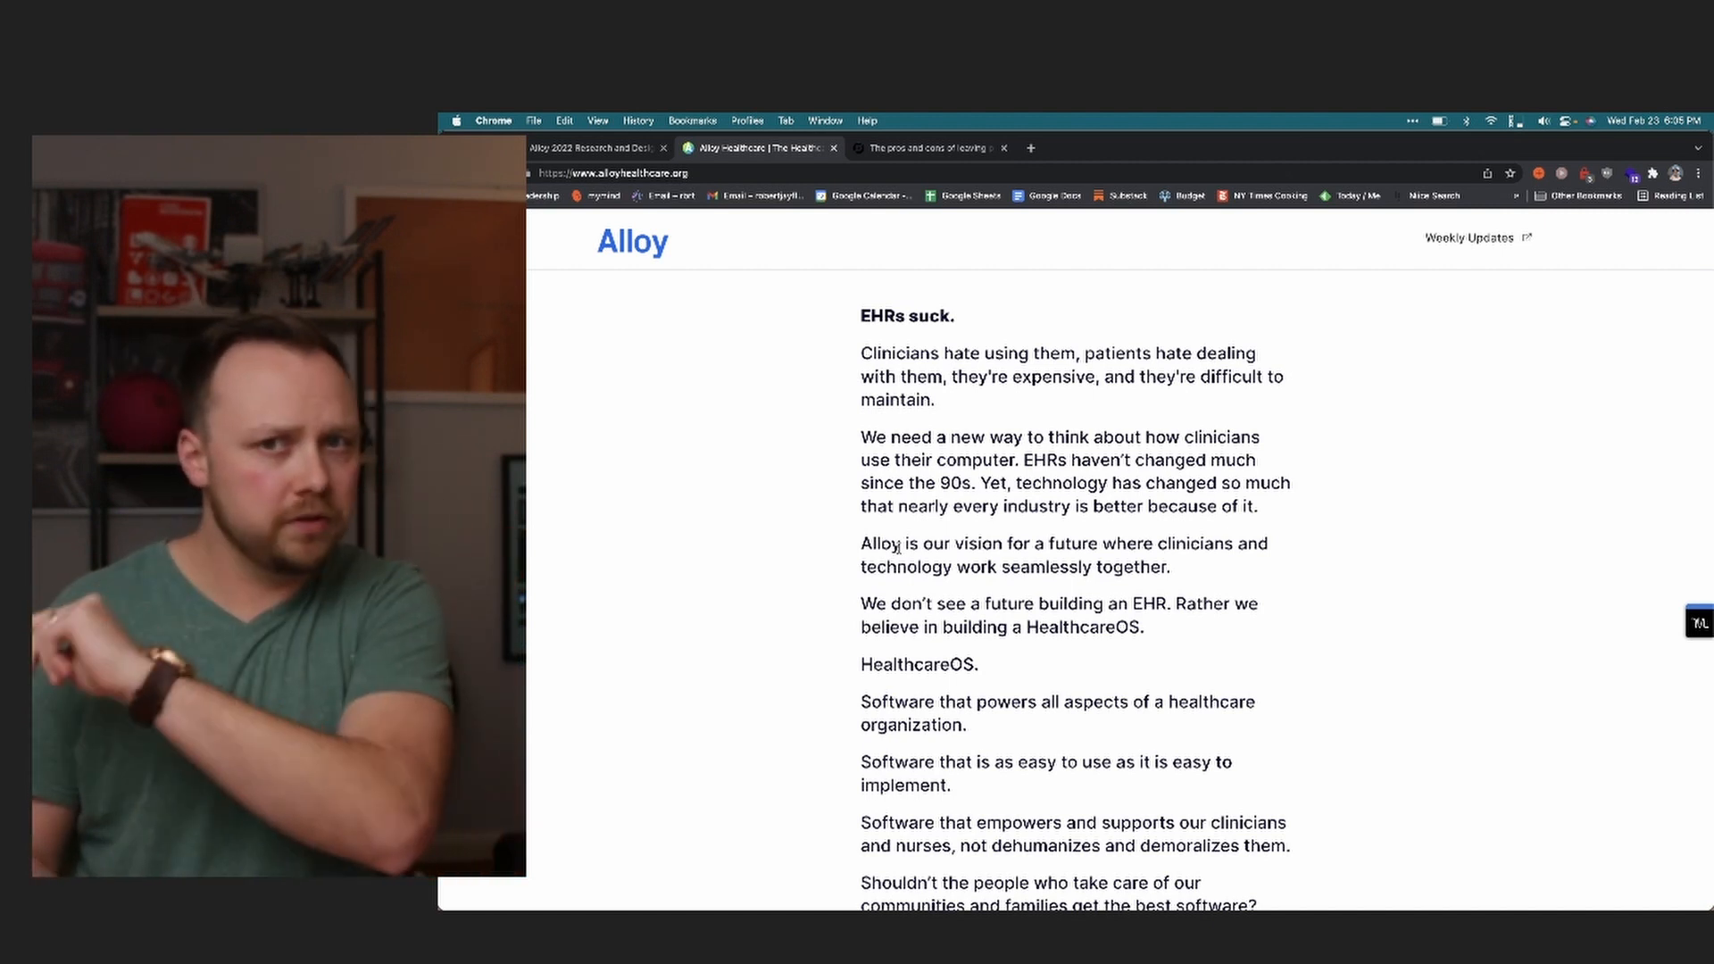
- Read through the alloyhealthcare.org homepage's EHR-replacement vision statement
scroll(down, 3)
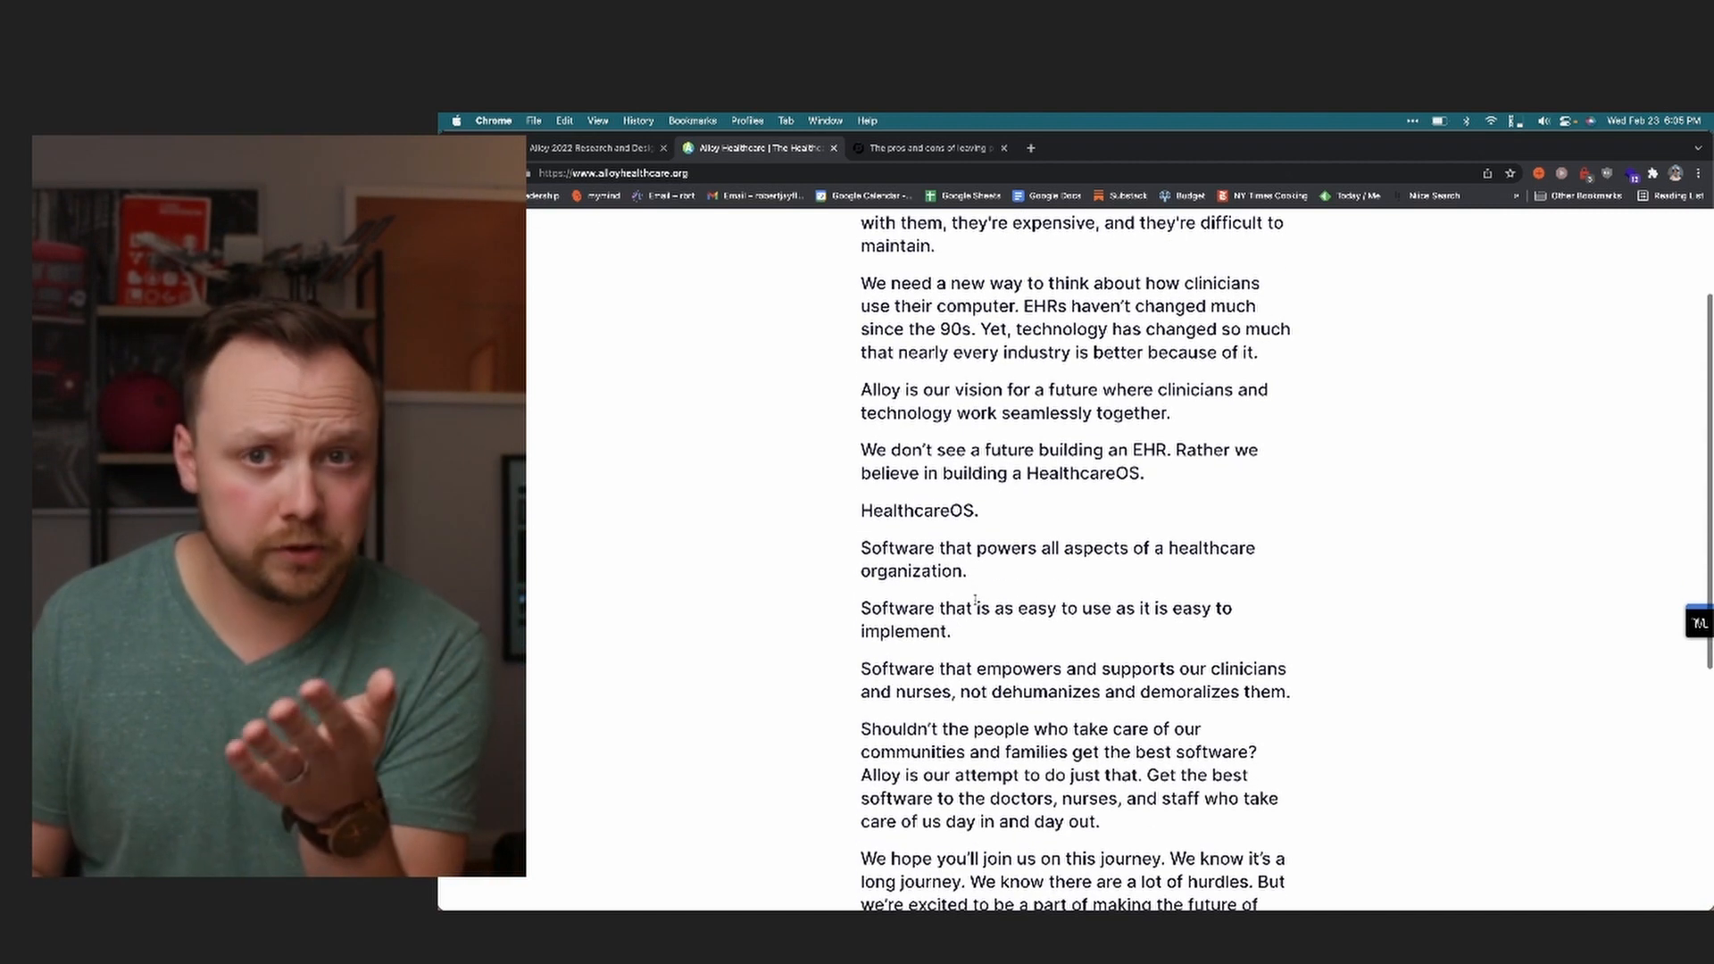
scroll(up, 3)
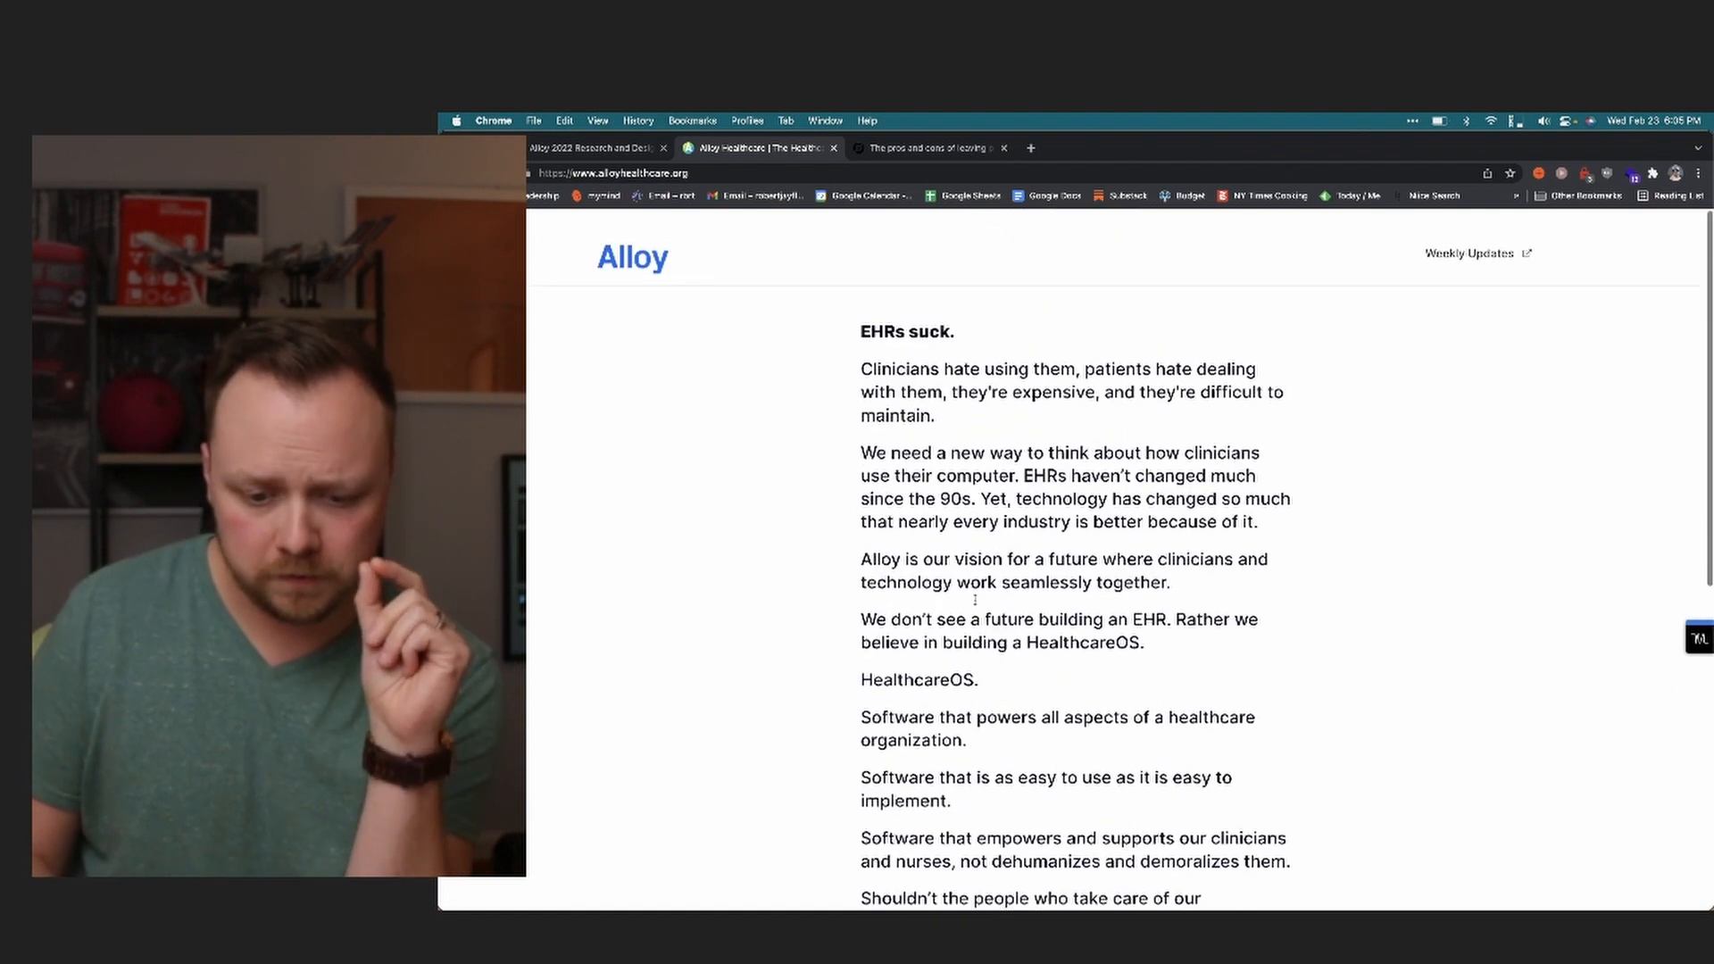
scroll(down, 3)
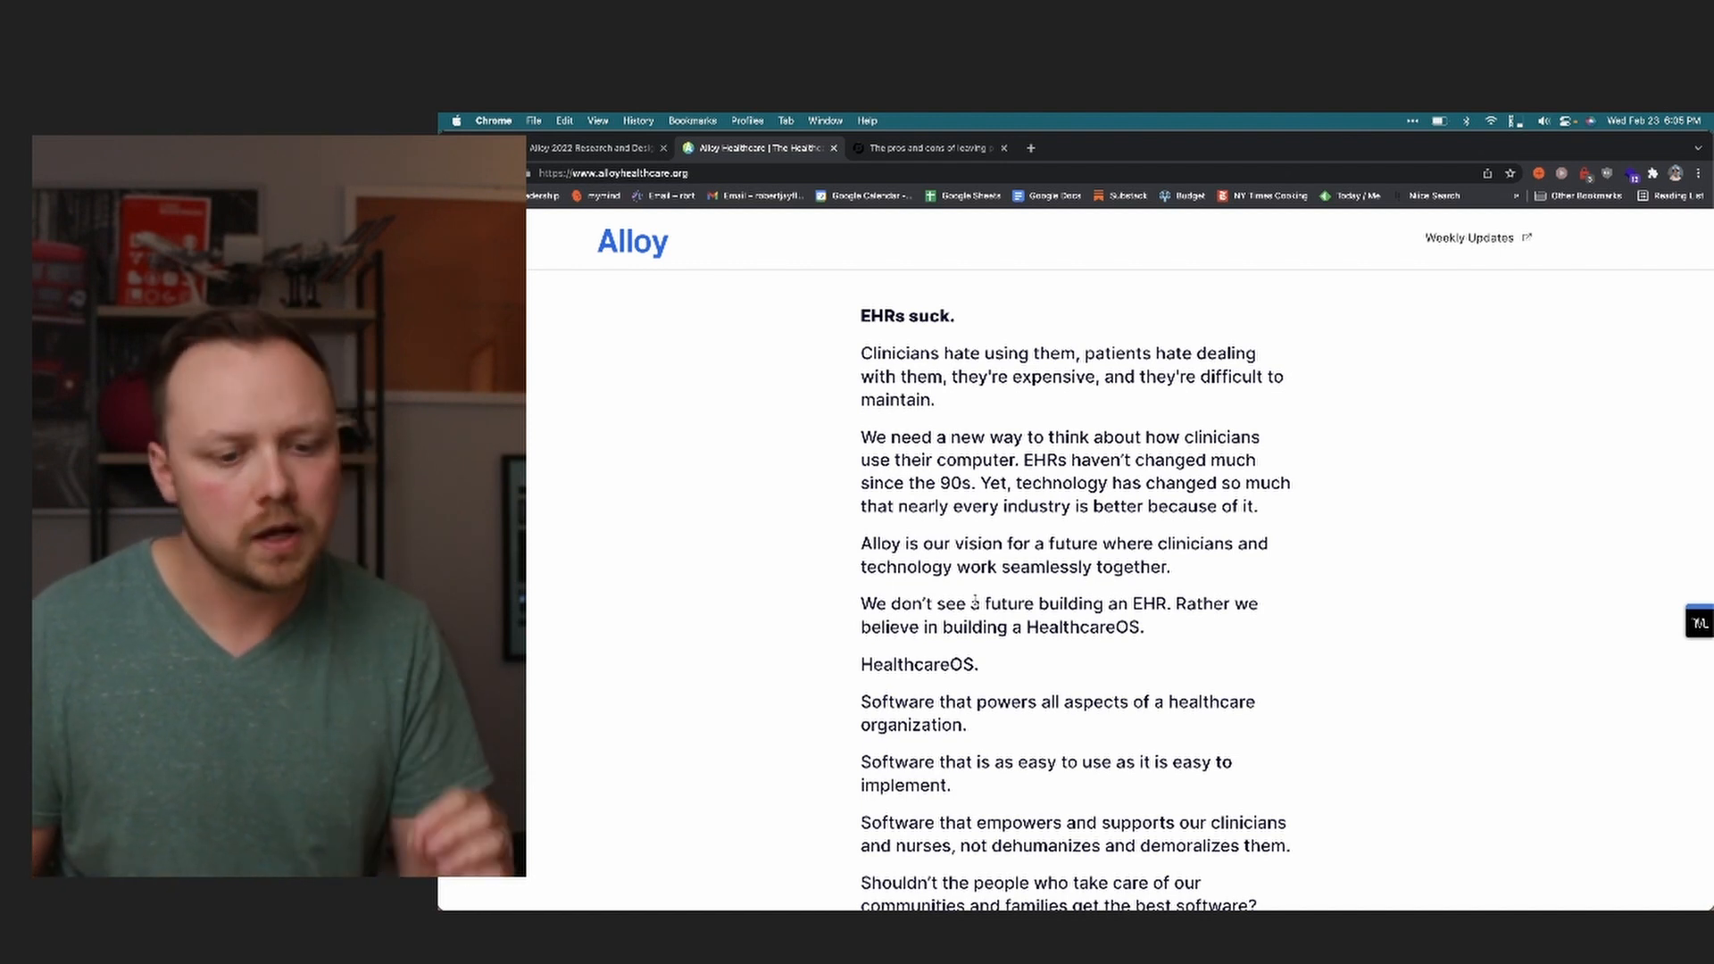
scroll(down, 3)
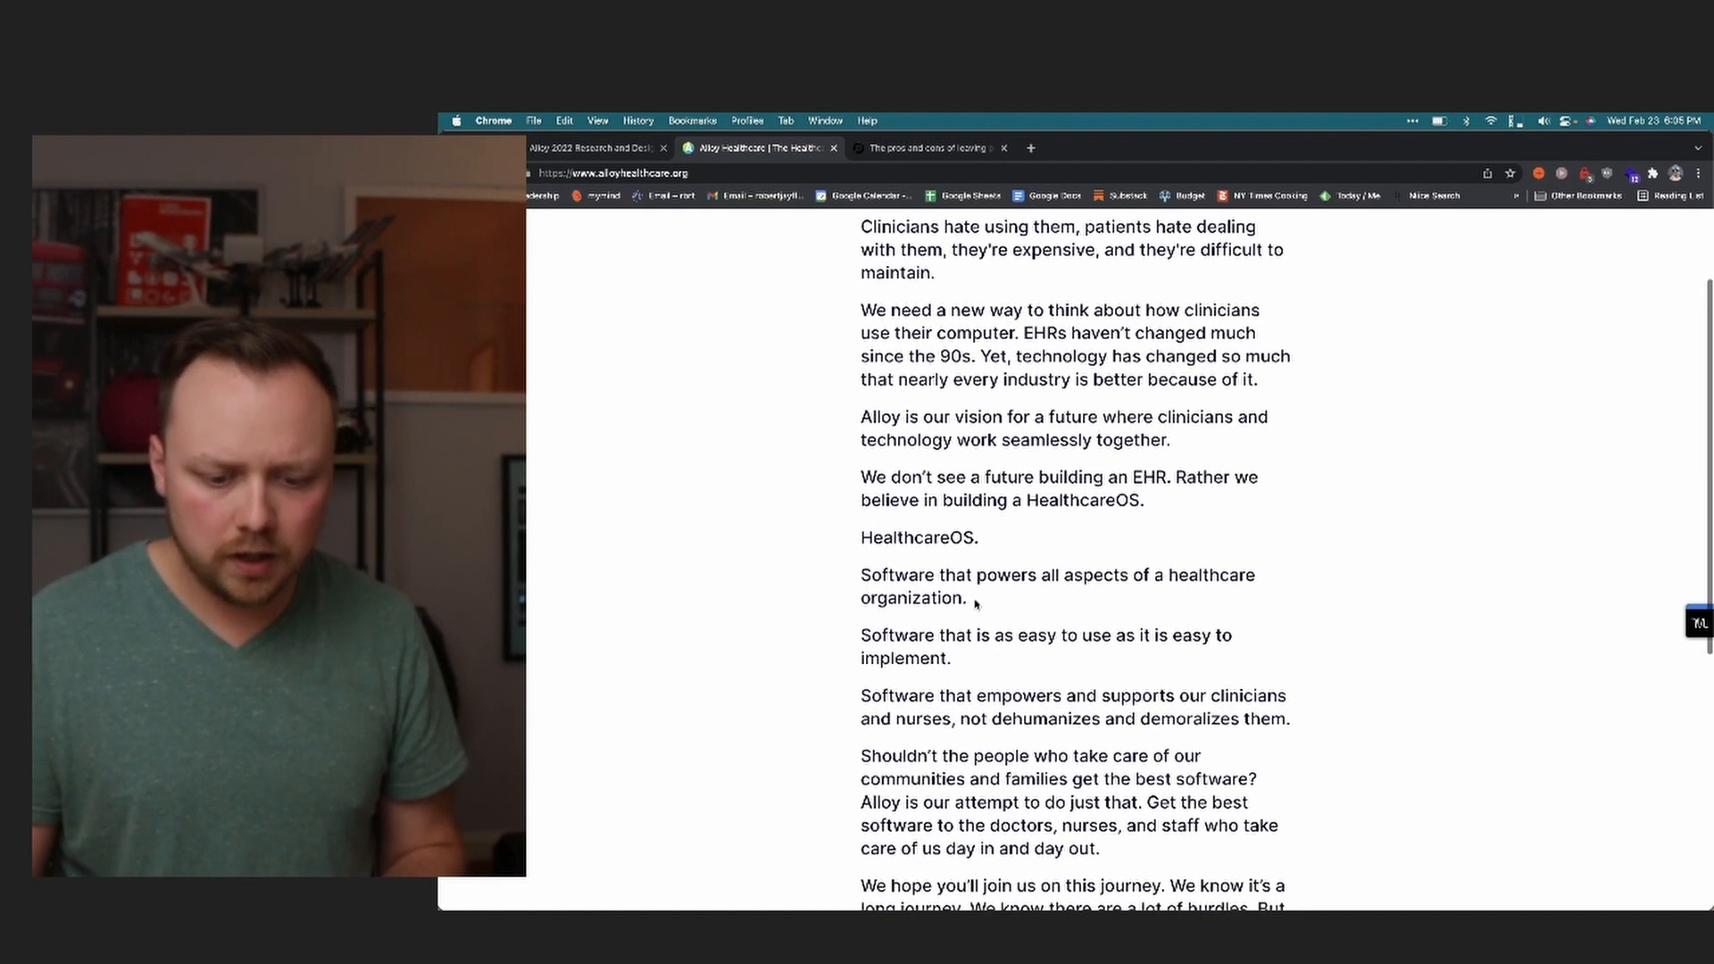
scroll(down, 3)
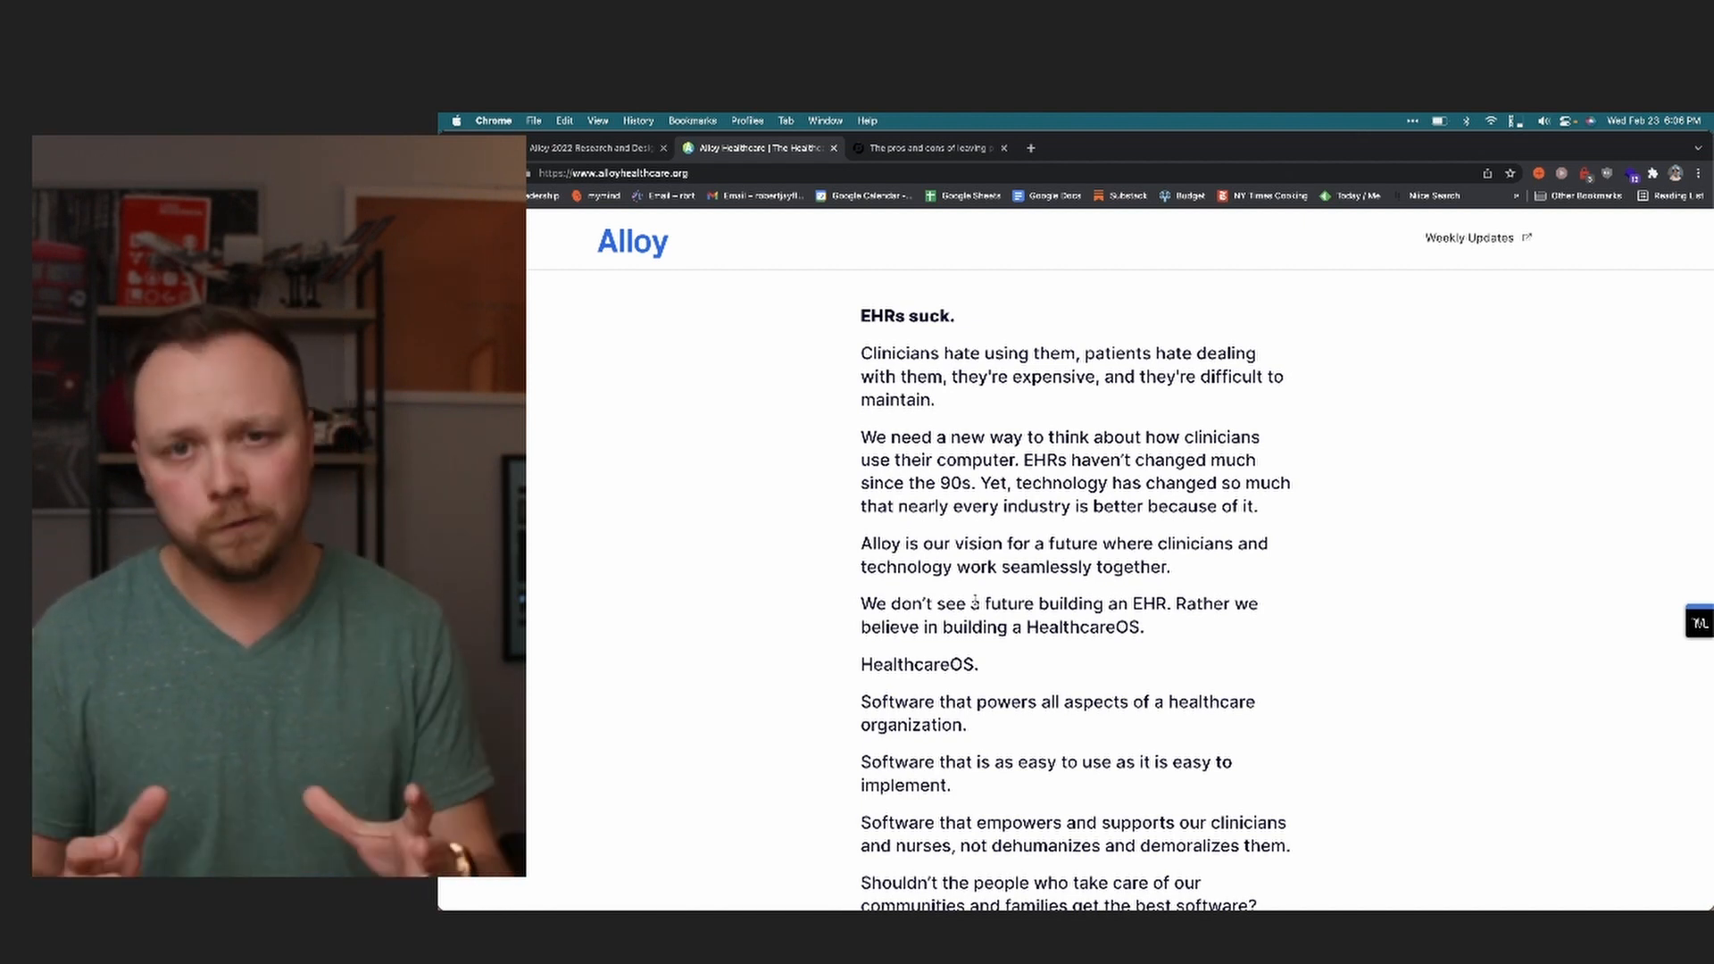
mouse_move(803, 222)
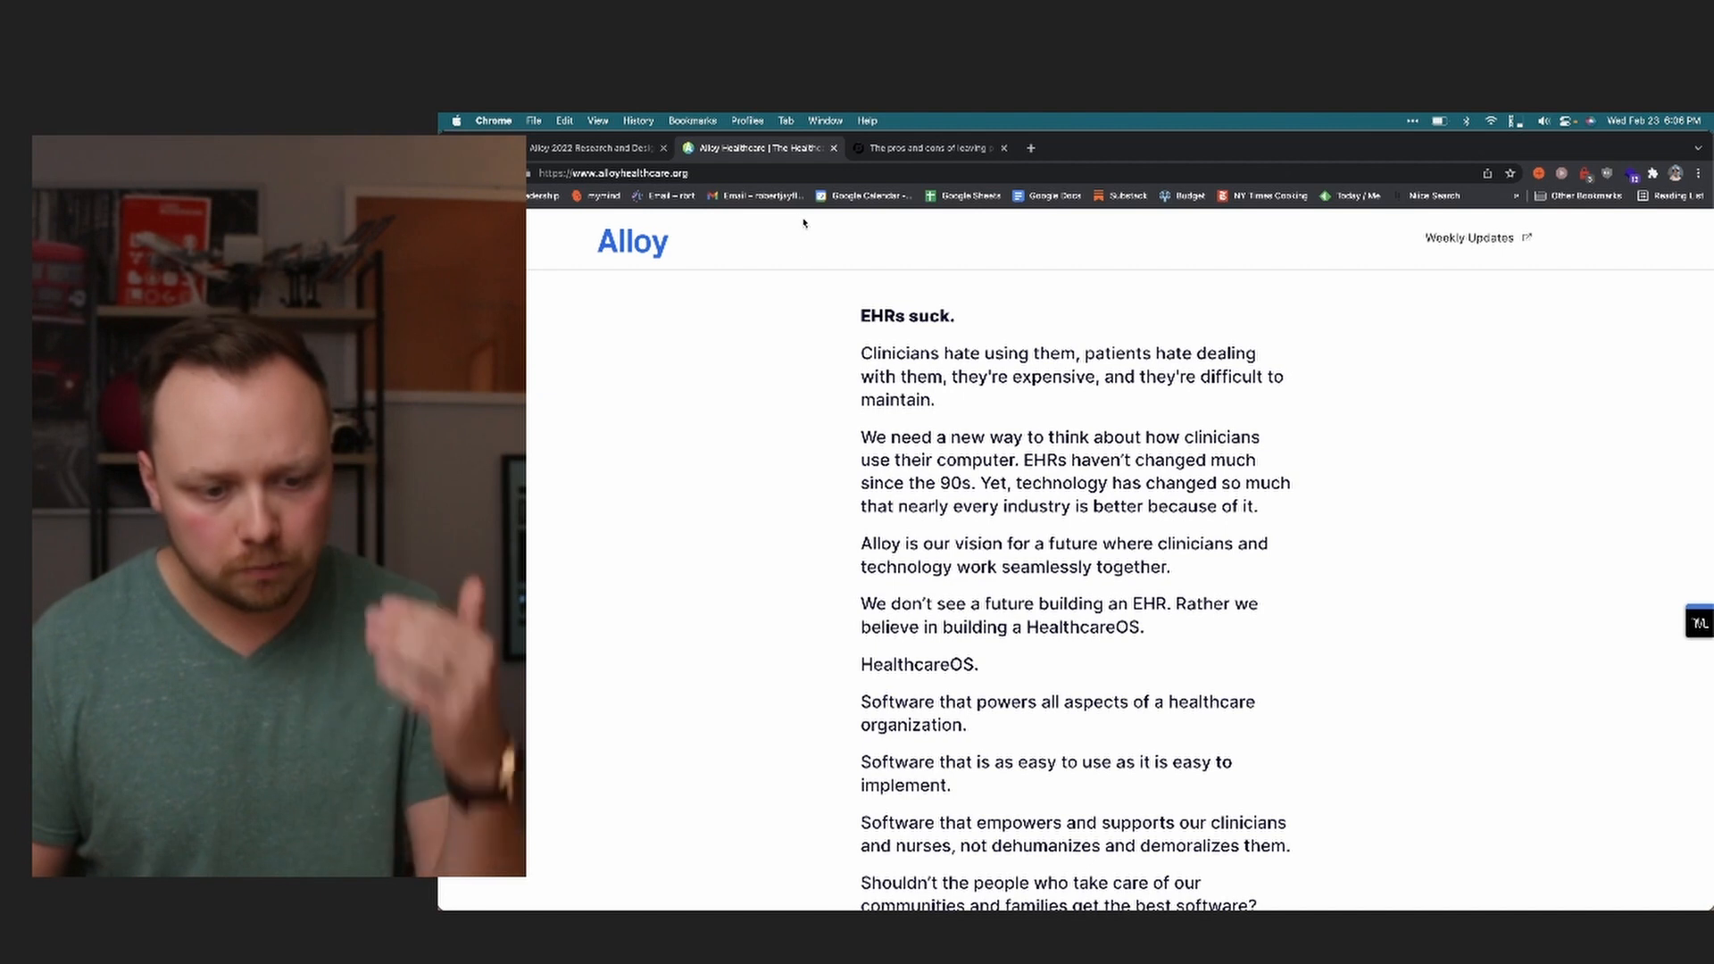
- Return to the 2022 roadmap document and continue down to the Q1 and Q2 epic tables
click(596, 149)
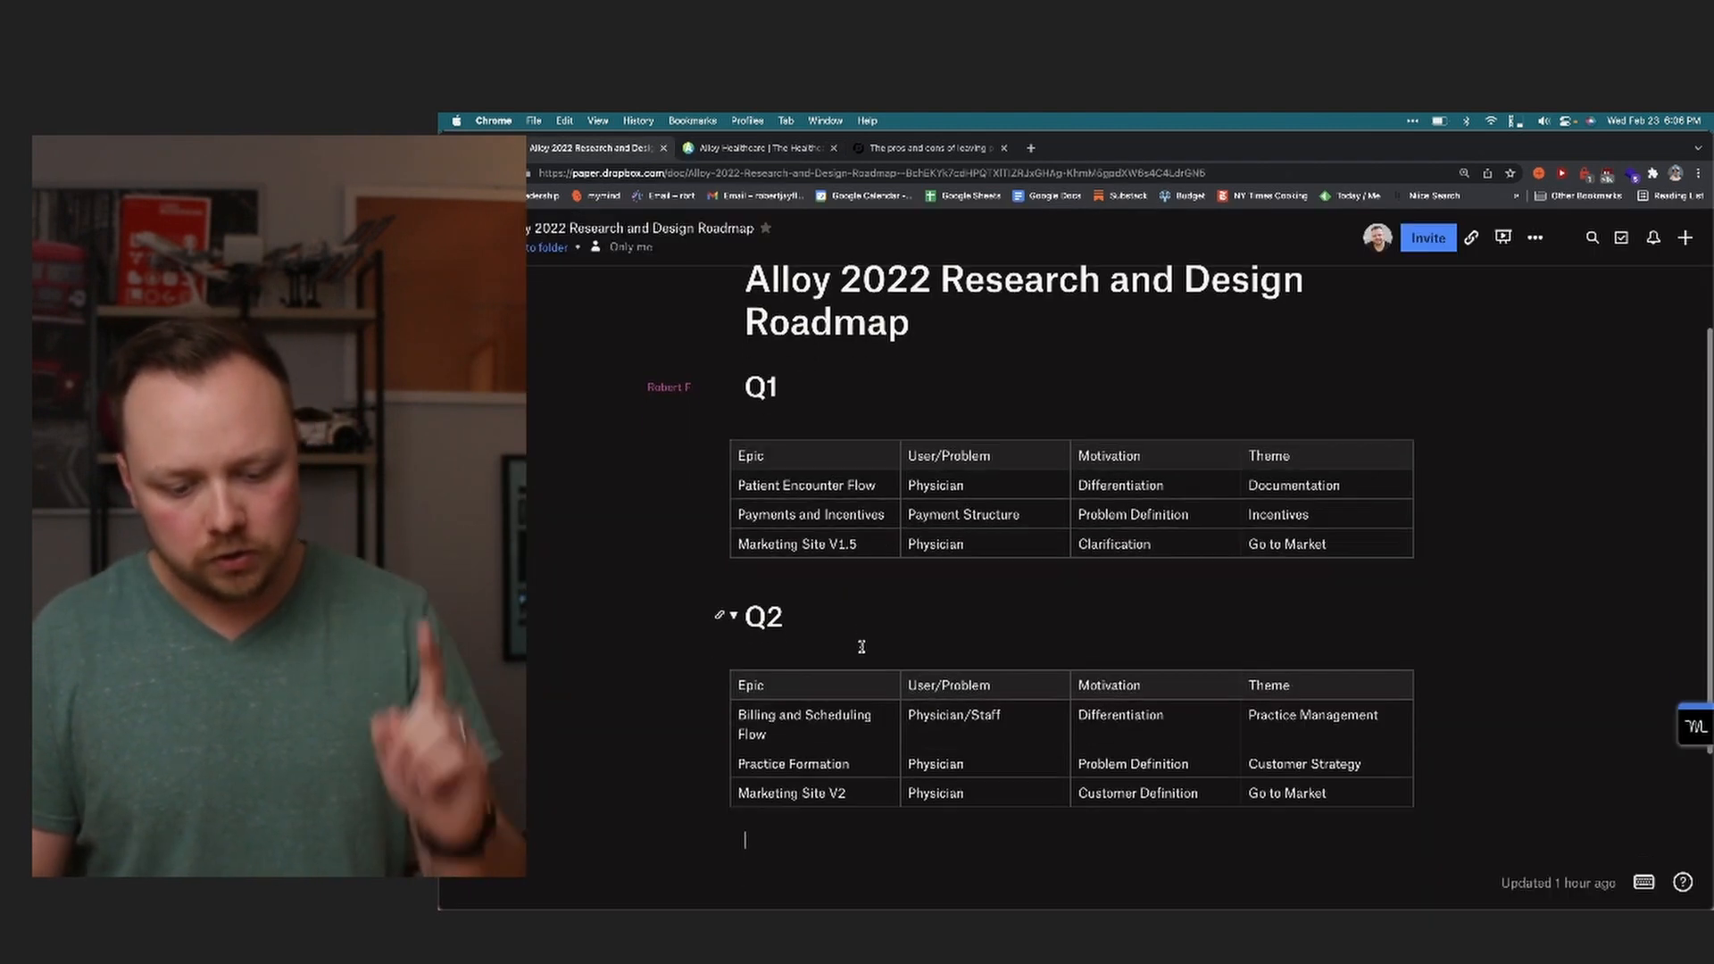
scroll(down, 3)
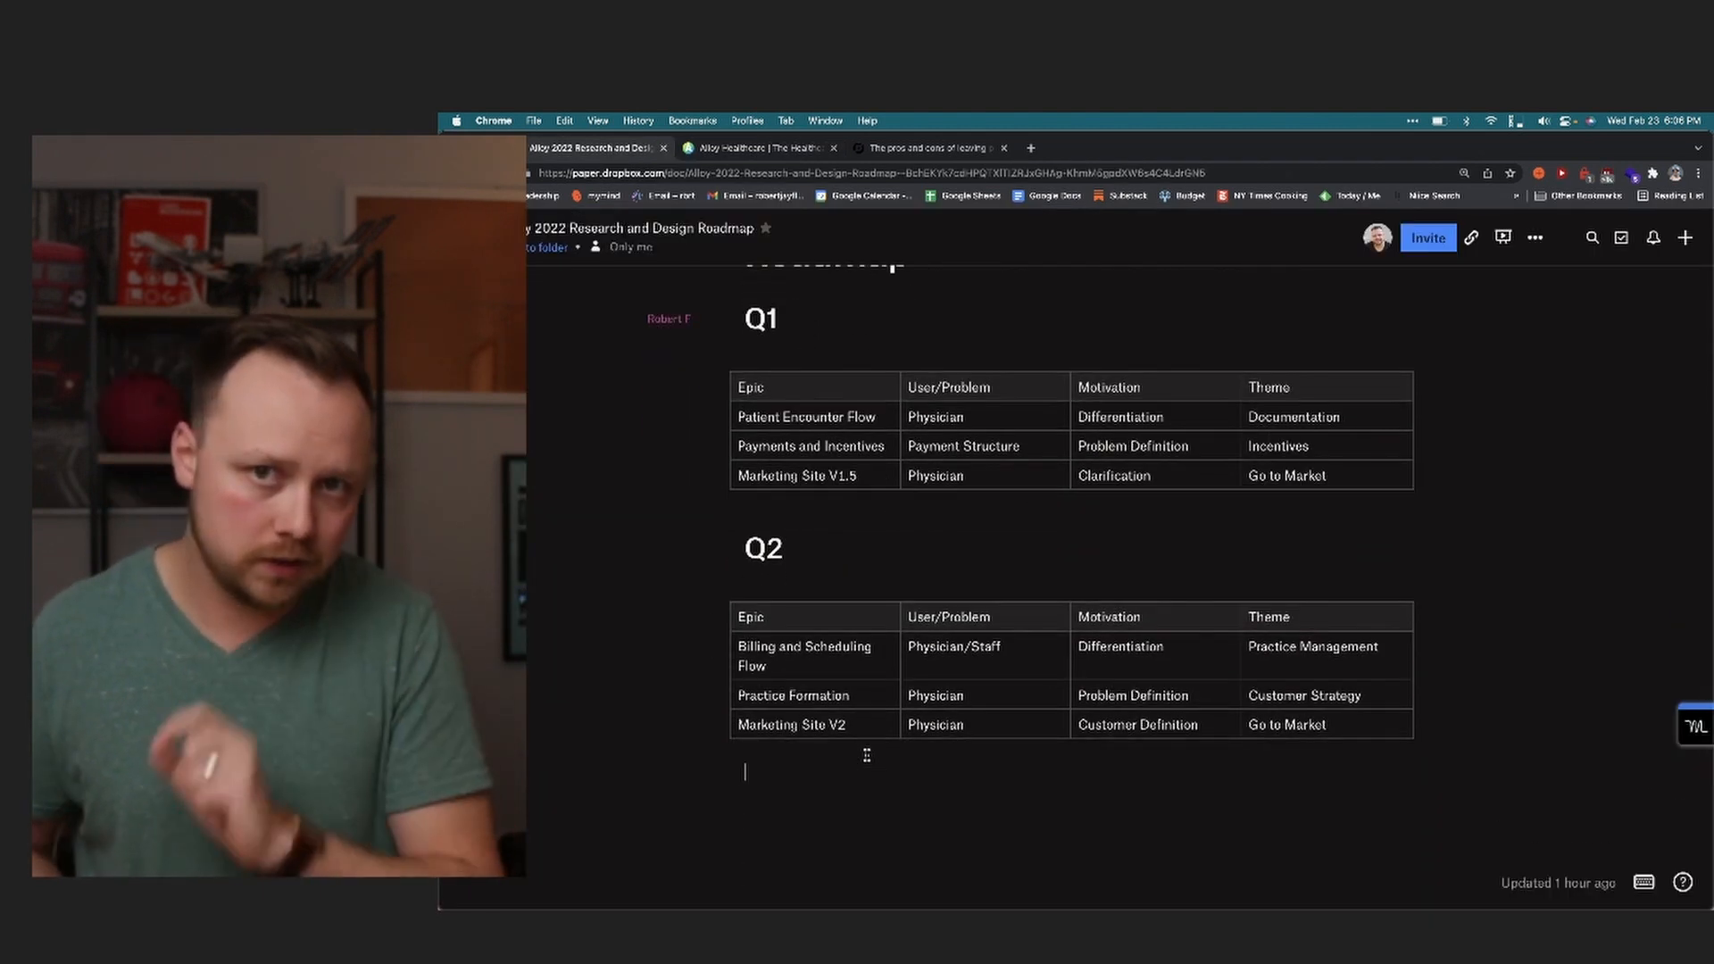